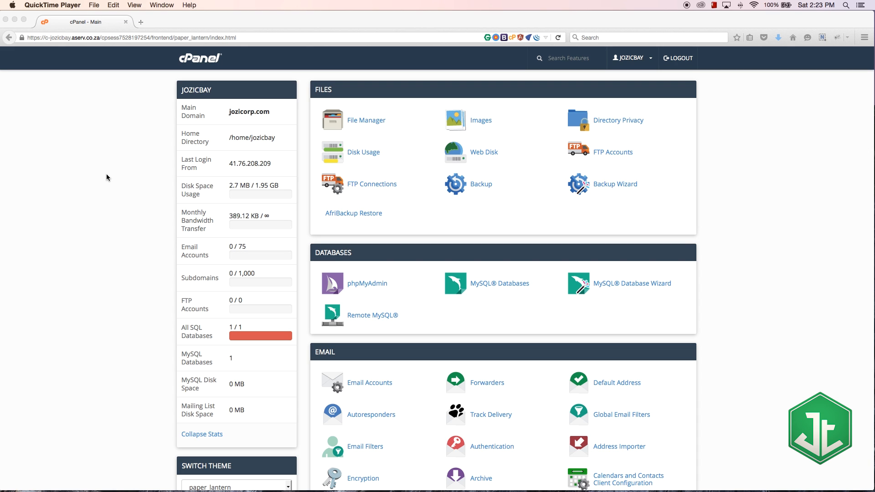
# Open the Subdomains page under Domains and focus the empty Subdomain field.
pyautogui.scroll(-3)
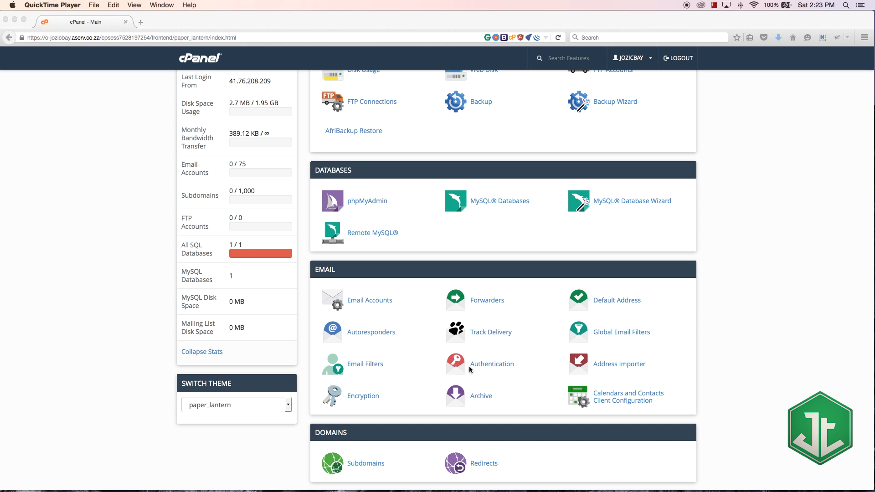
pyautogui.moveTo(439, 360)
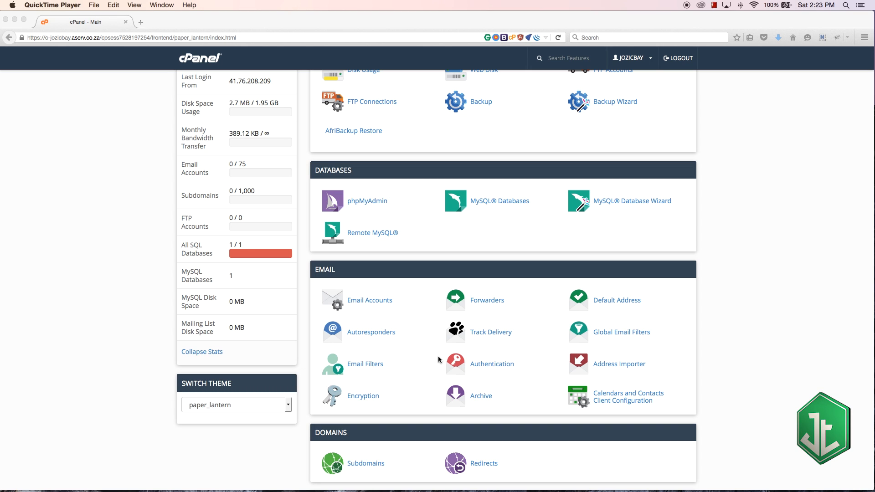
pyautogui.moveTo(512, 356)
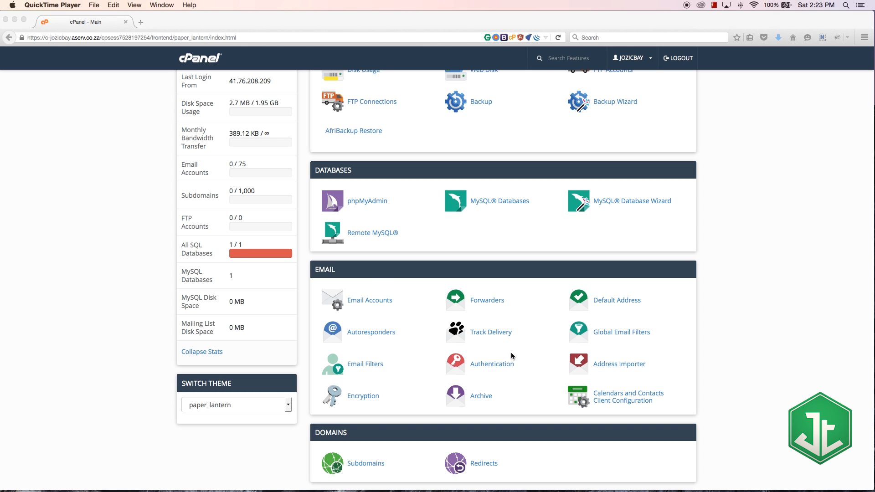
pyautogui.moveTo(494, 395)
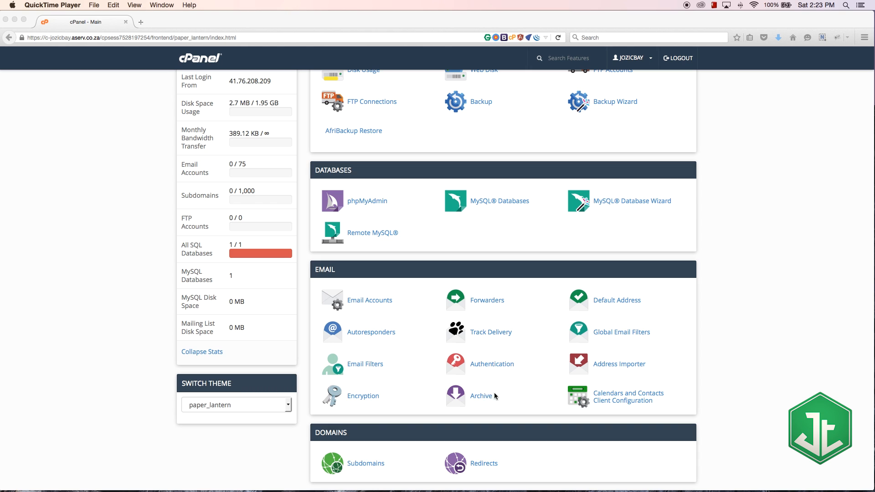
pyautogui.moveTo(399, 342)
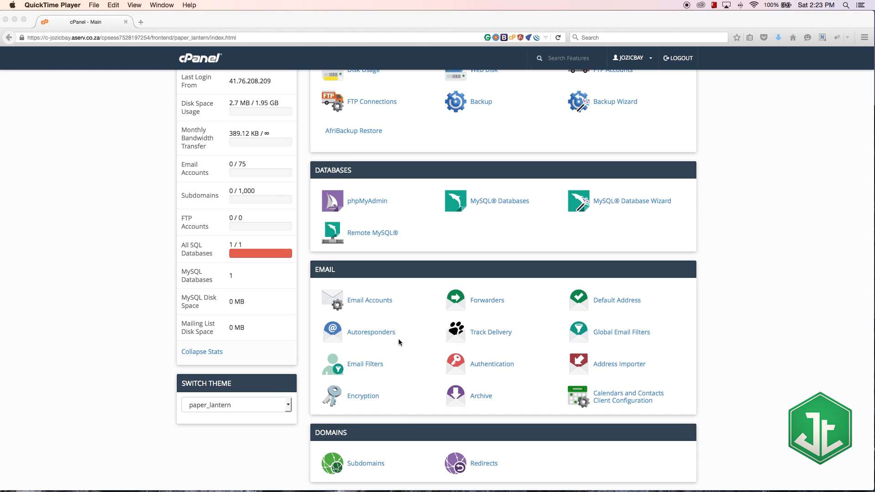
pyautogui.moveTo(428, 351)
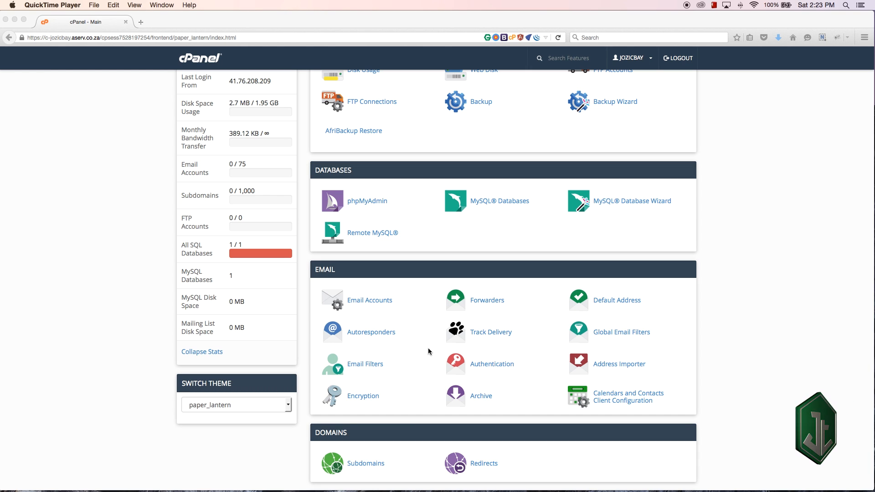
pyautogui.moveTo(401, 284)
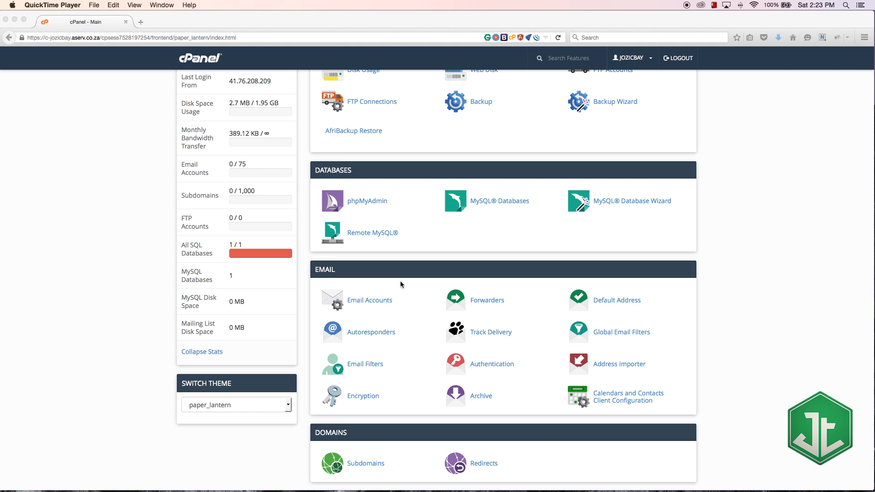
pyautogui.moveTo(402, 393)
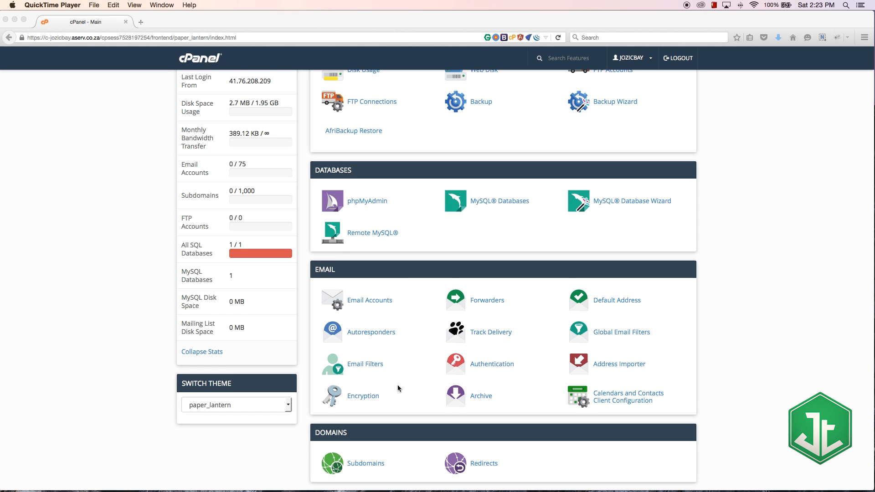
pyautogui.scroll(-3)
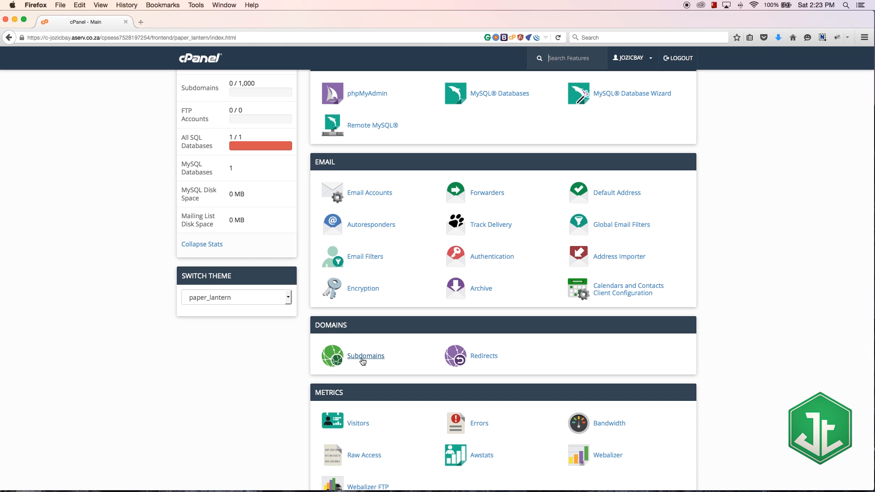
pyautogui.click(366, 356)
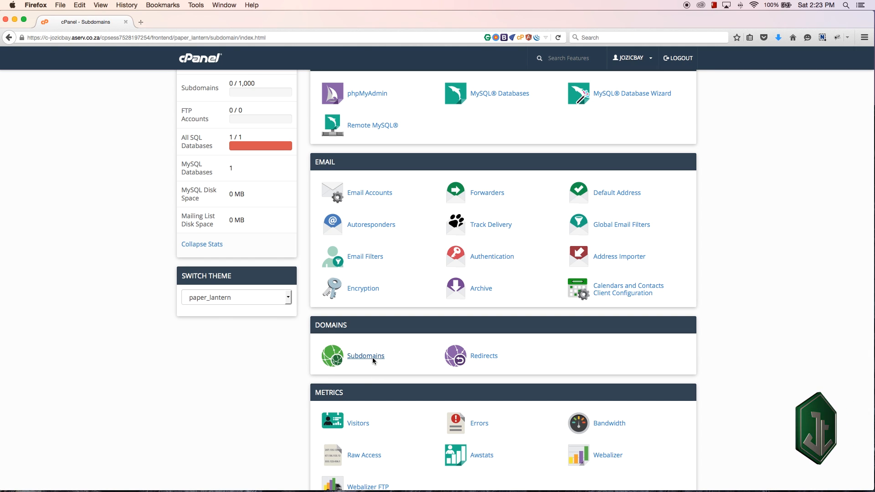
pyautogui.click(366, 356)
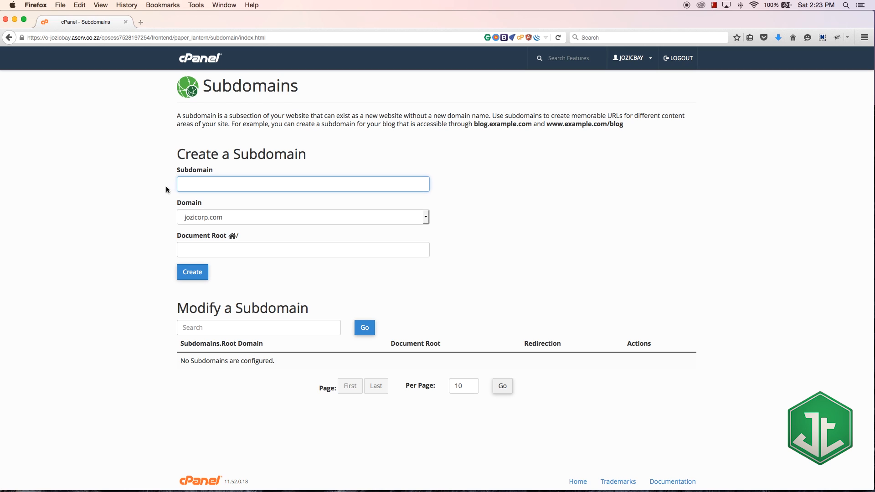
pyautogui.click(302, 184)
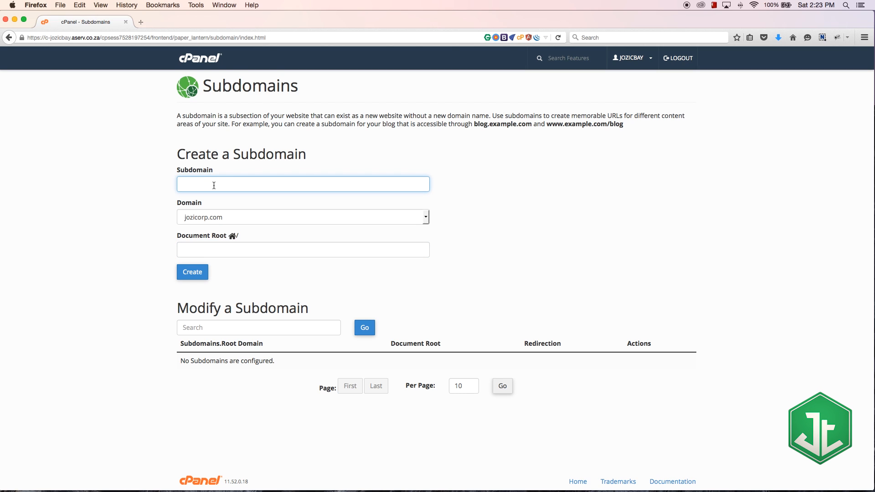
pyautogui.click(303, 184)
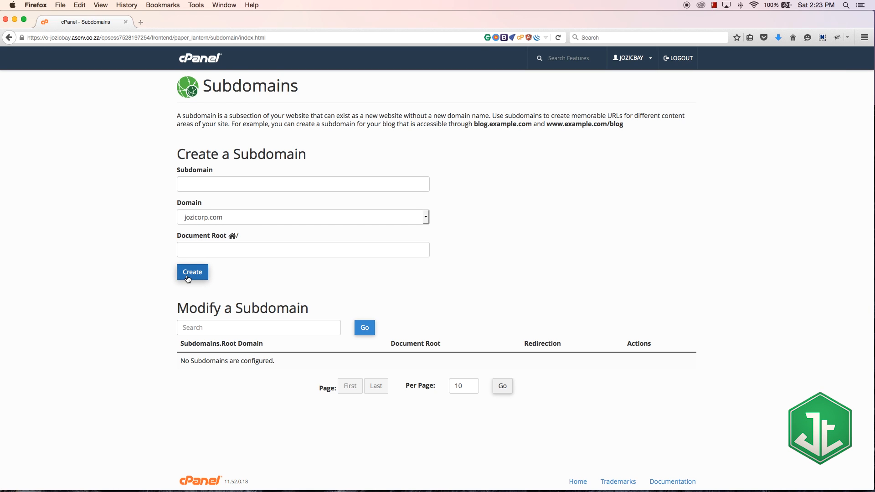
pyautogui.click(302, 183)
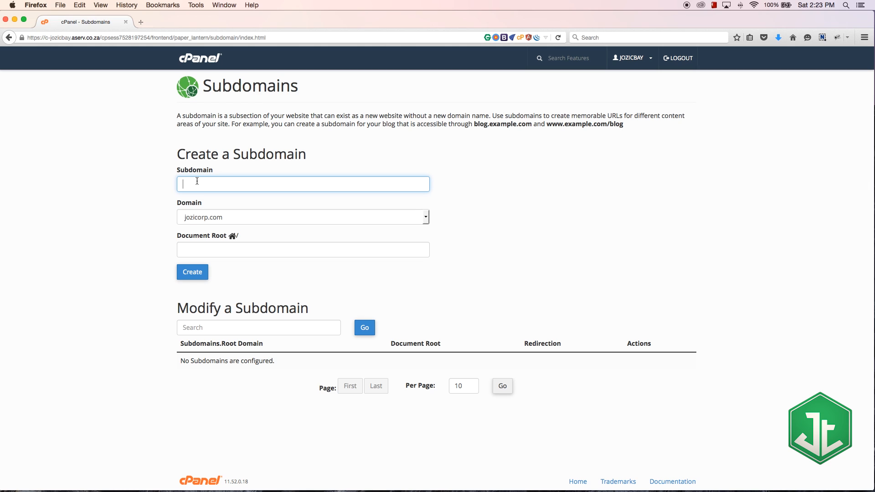
# Create subdomain 'newproject' with document root public_html/newproject, then go back.
pyautogui.write('newproject')
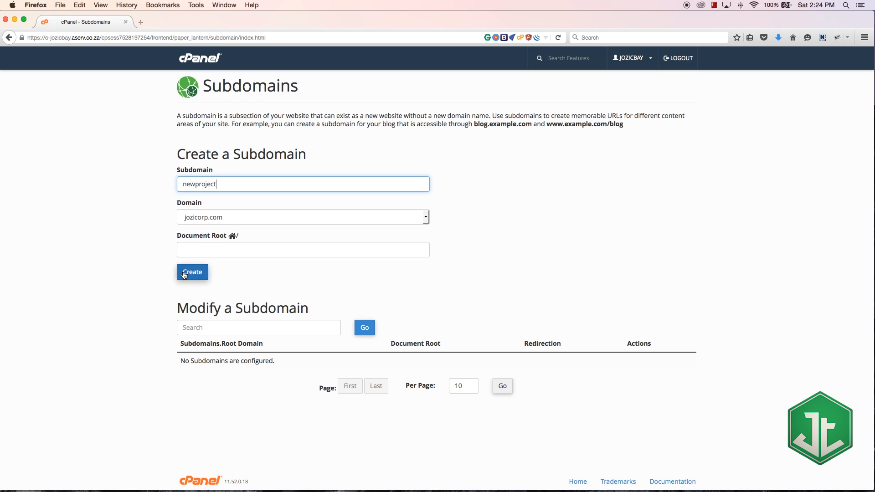
pyautogui.click(192, 271)
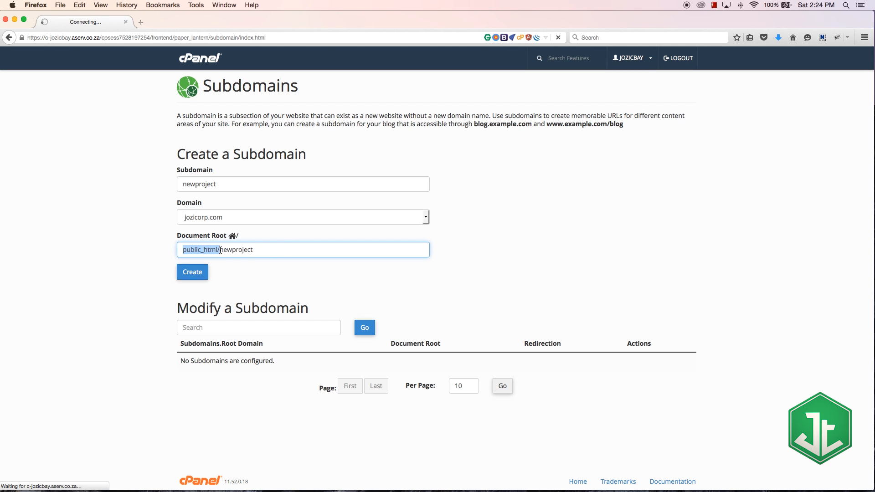
pyautogui.click(191, 271)
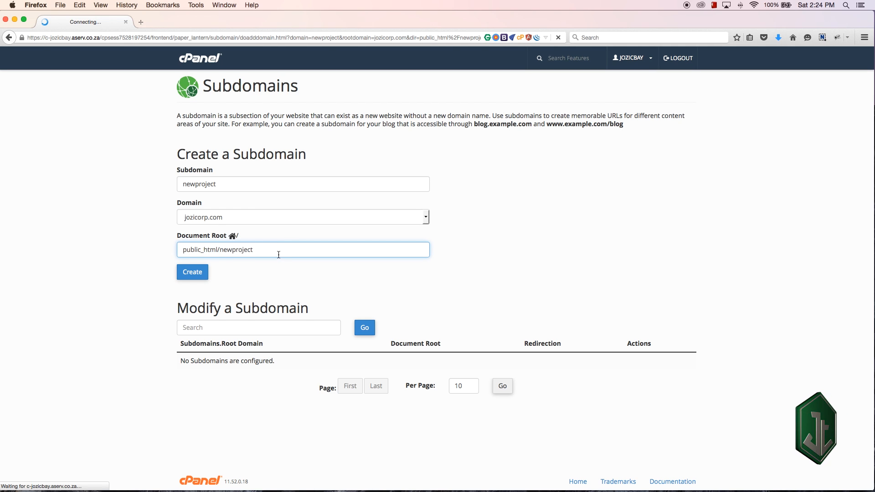
pyautogui.click(192, 272)
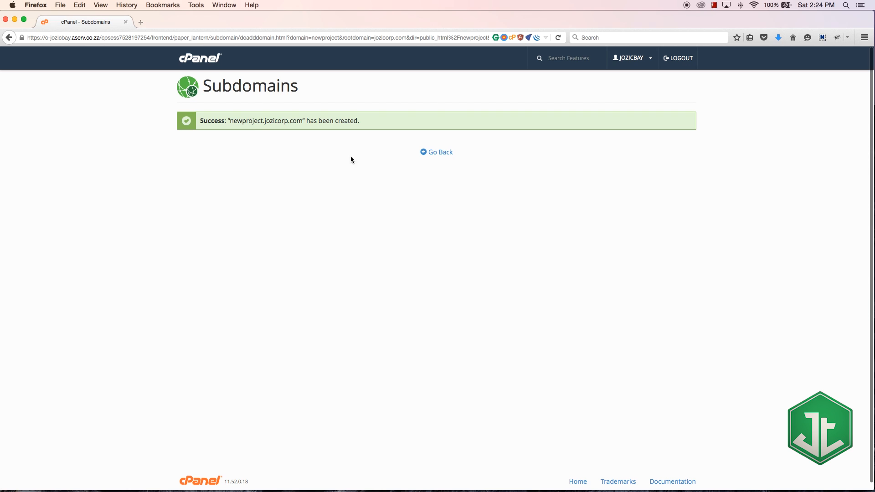
pyautogui.click(436, 152)
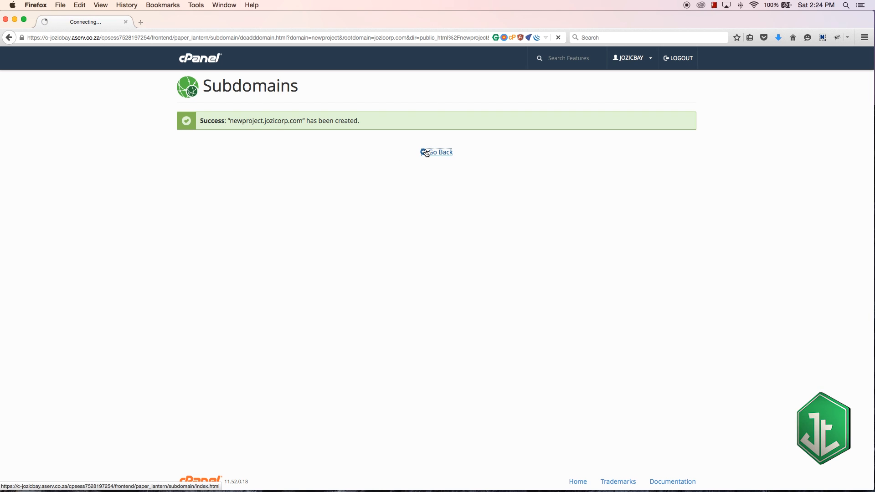
# Check newproject.jozicorp.com is listed with /public_html/newproject and not redirected.
pyautogui.click(440, 152)
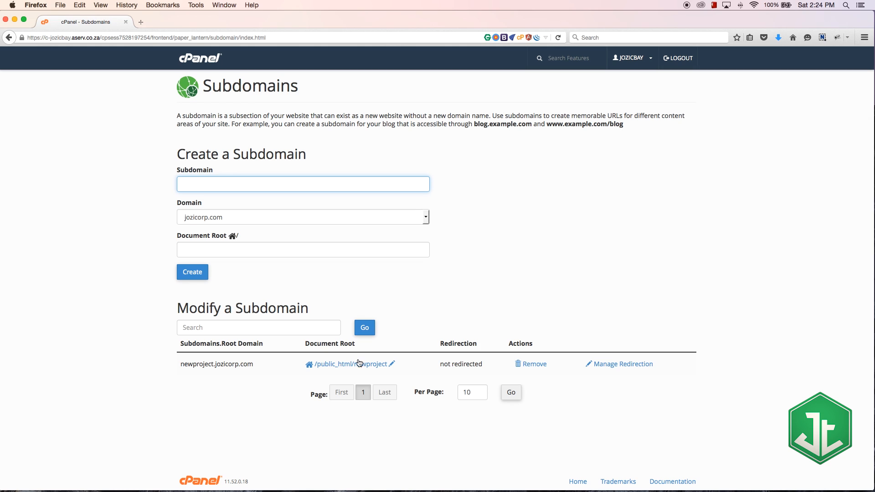
pyautogui.moveTo(350, 364)
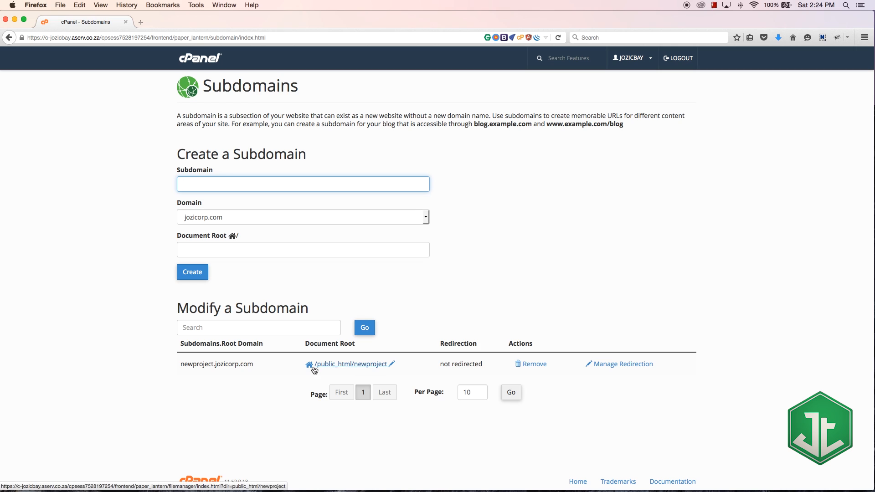
pyautogui.moveTo(379, 296)
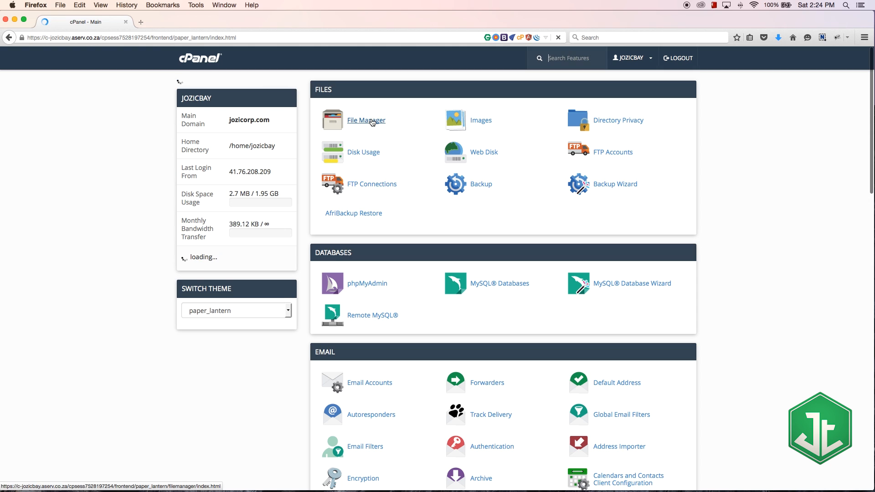
# Open File Manager in a new tab and select newproject inside public_html.
pyautogui.rightClick(365, 120)
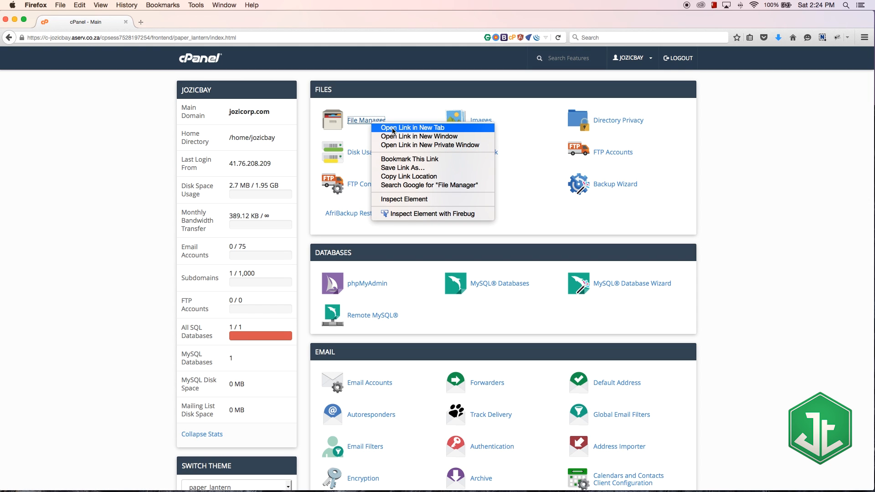
pyautogui.click(419, 127)
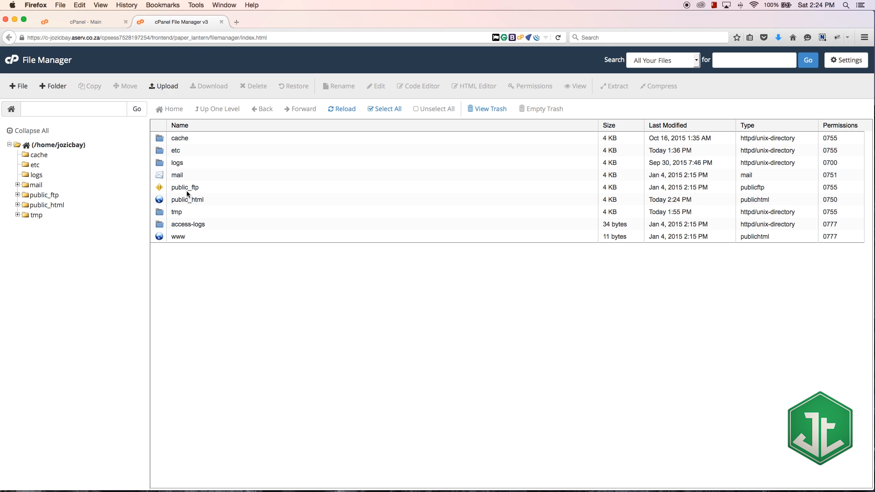
pyautogui.moveTo(162, 199)
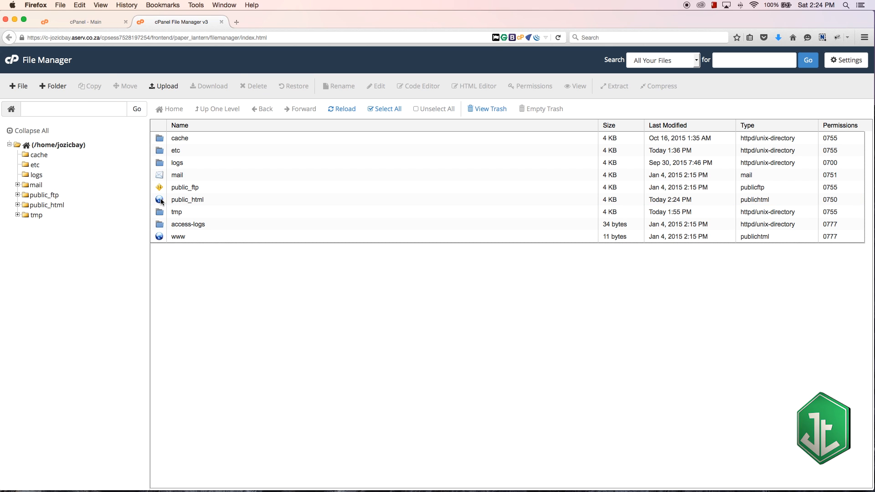
pyautogui.doubleClick(187, 199)
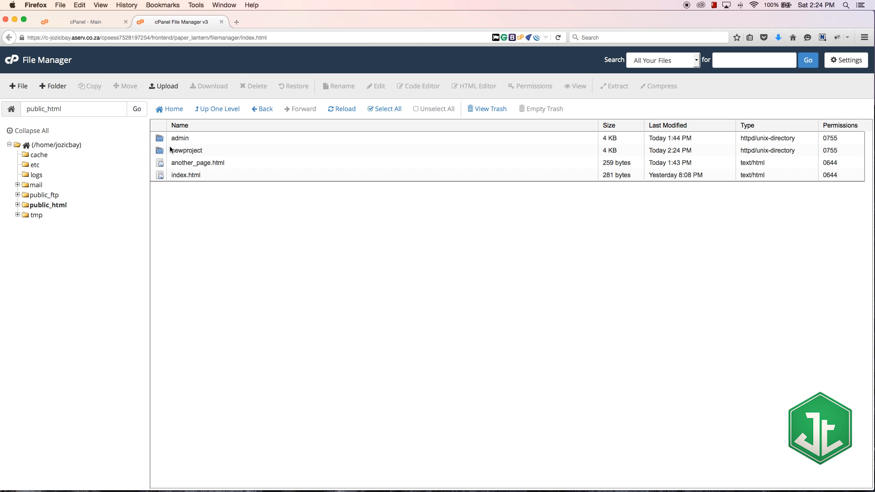
pyautogui.click(186, 150)
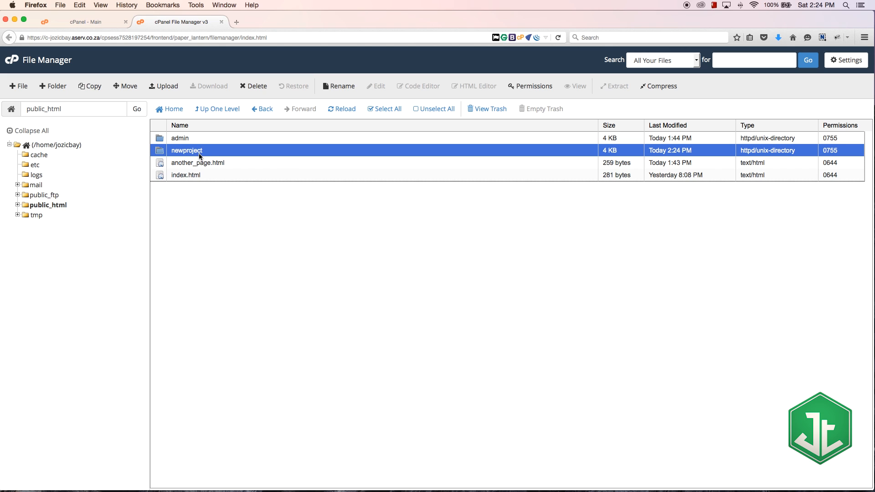
pyautogui.moveTo(171, 134)
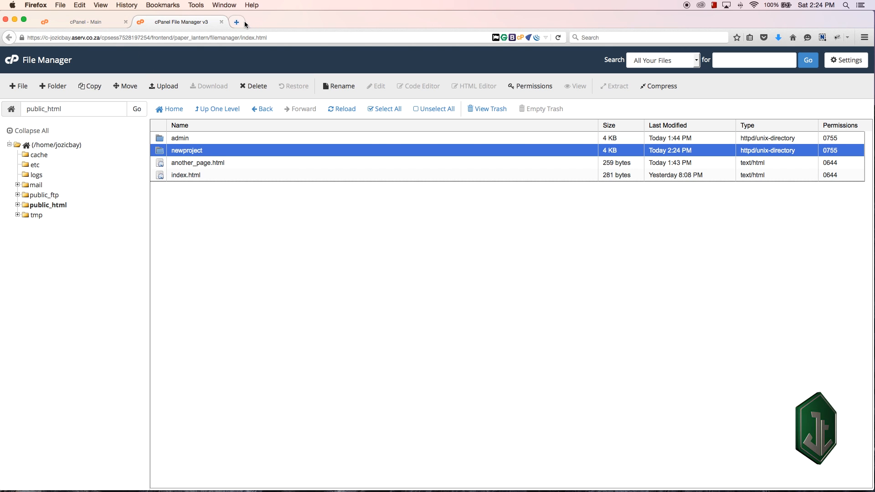
# Load newproject.jozicorp.com in a new tab, showing a directory index with only cgi-bin.
pyautogui.click(236, 22)
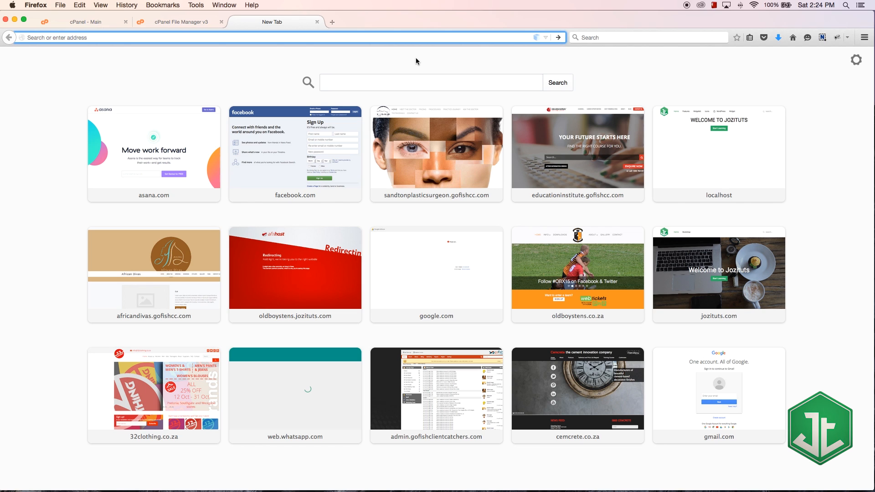
pyautogui.write('jozituts.com/')
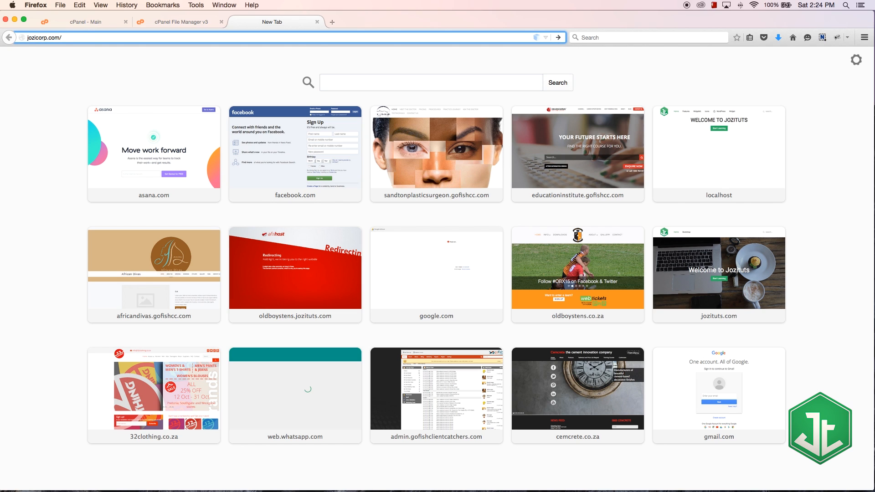
pyautogui.write('/newproject.')
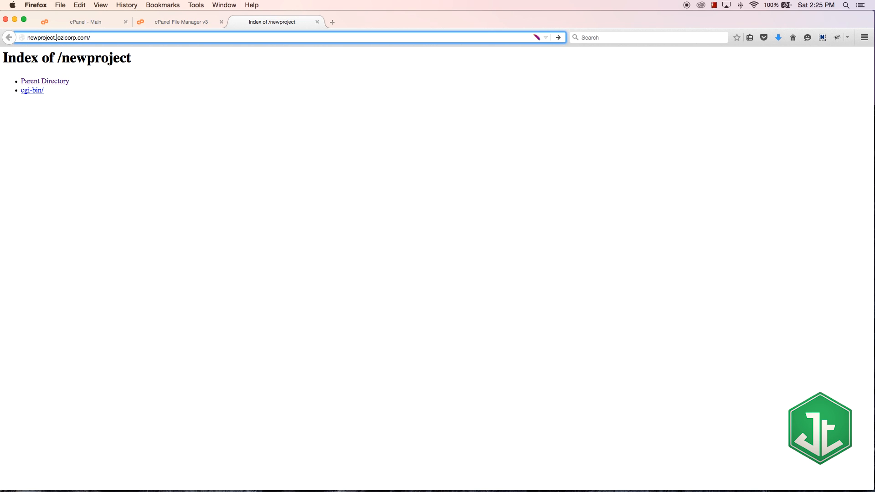
pyautogui.click(45, 81)
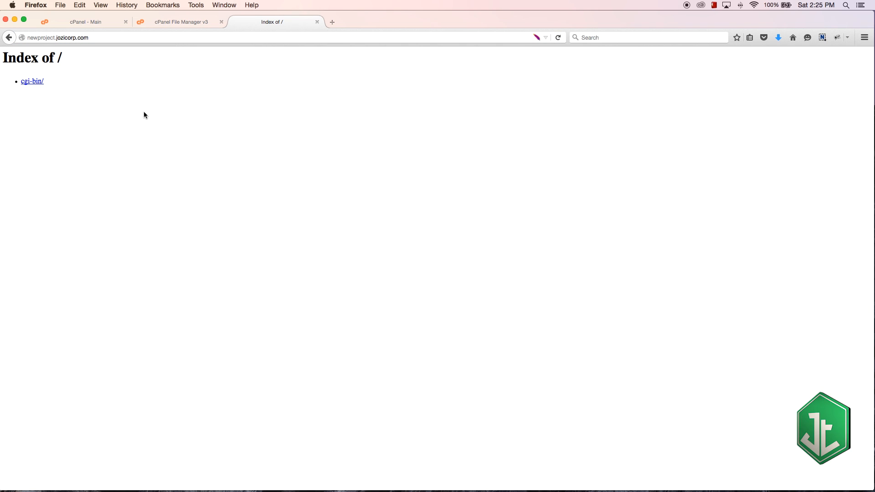
pyautogui.moveTo(225, 161)
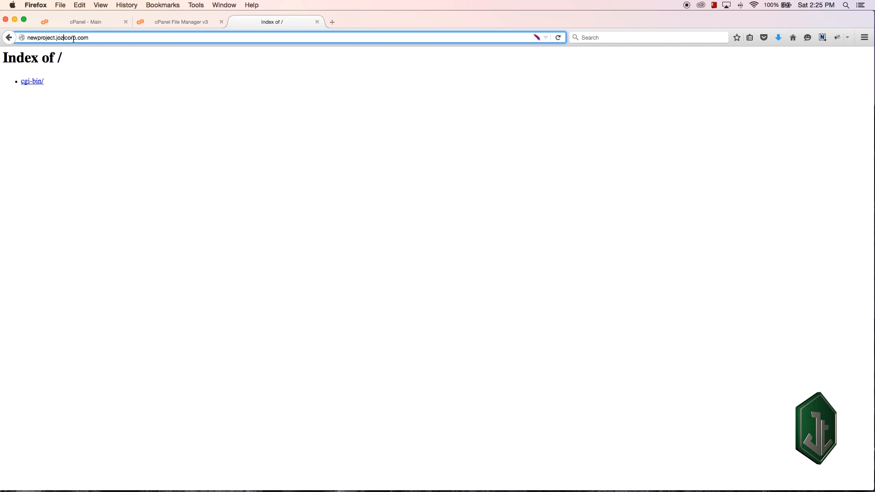
# Open cPanel Redirects and keep the redirect type as Permanent (301).
pyautogui.click(84, 22)
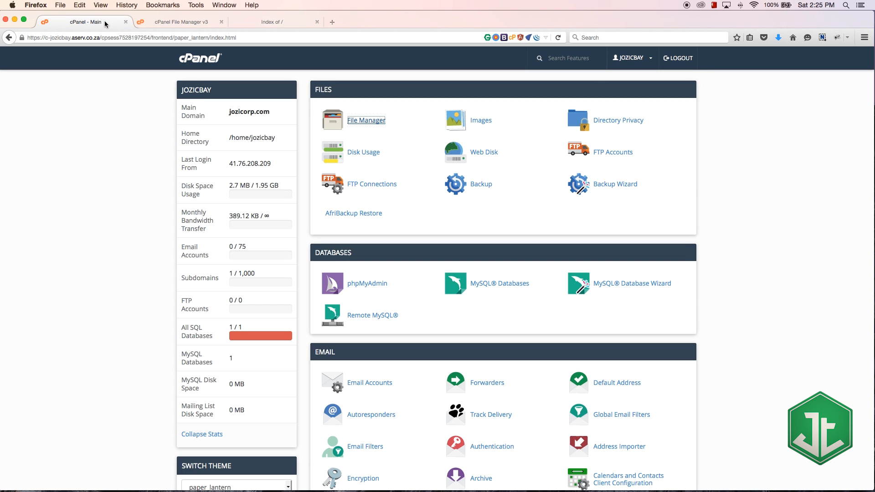
pyautogui.scroll(-3)
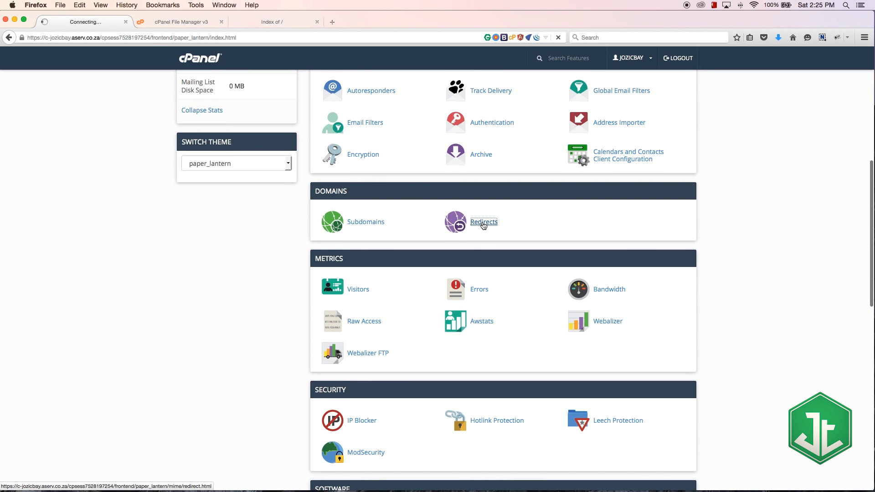
pyautogui.click(483, 222)
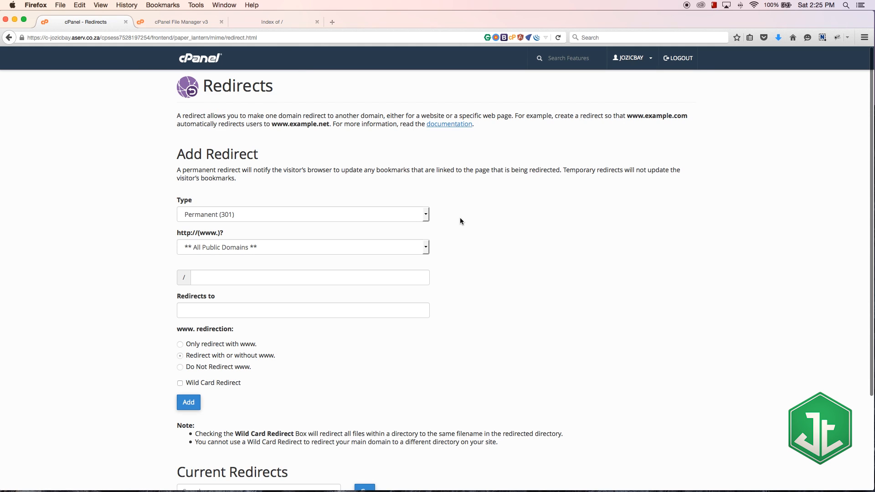
pyautogui.moveTo(291, 197)
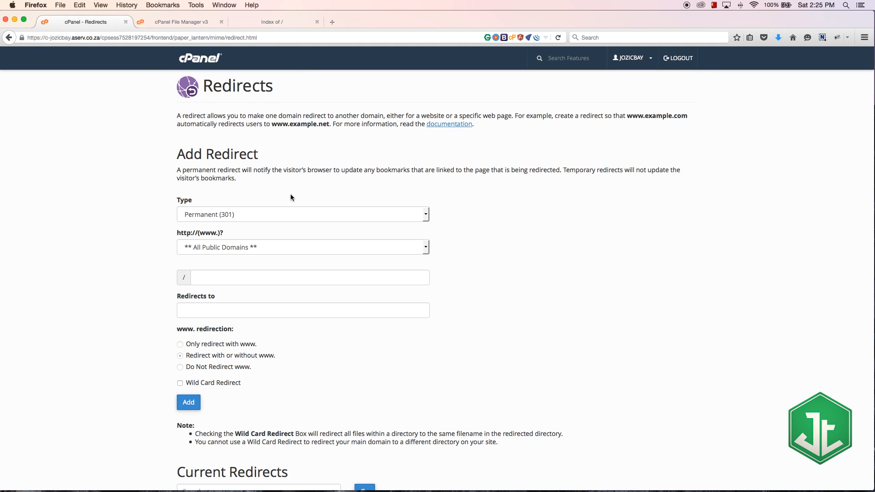
pyautogui.scroll(-3)
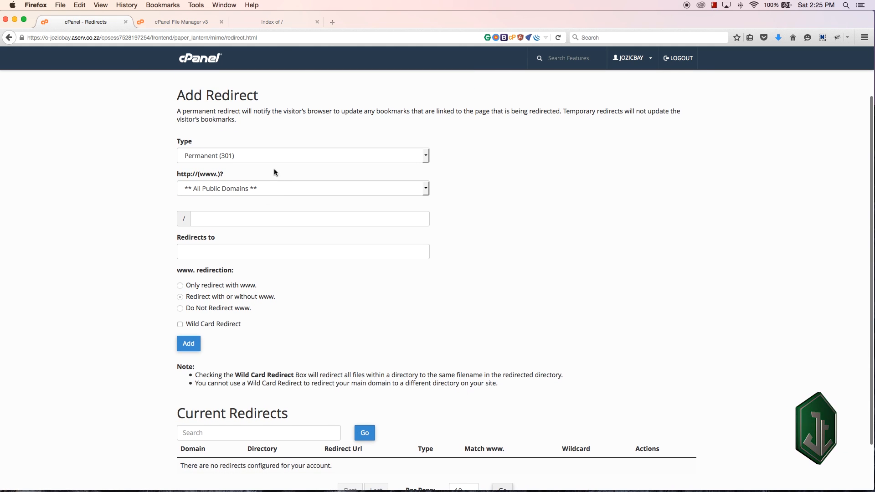
pyautogui.click(302, 155)
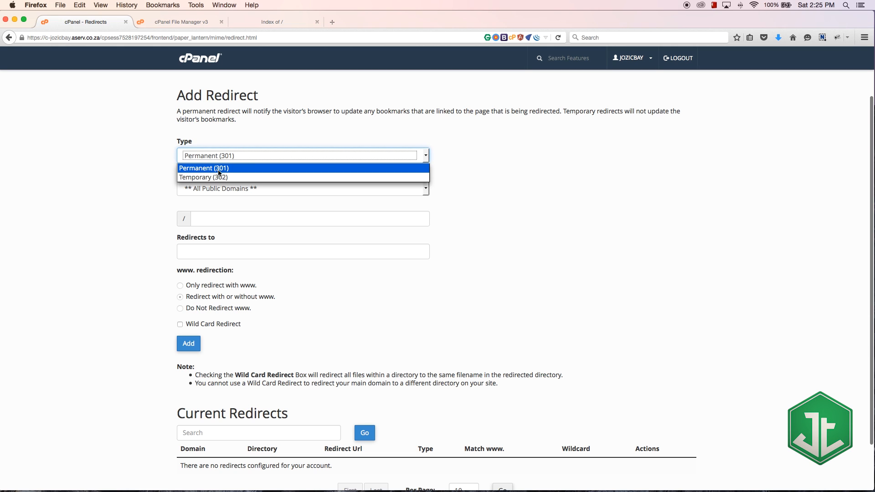
pyautogui.click(204, 168)
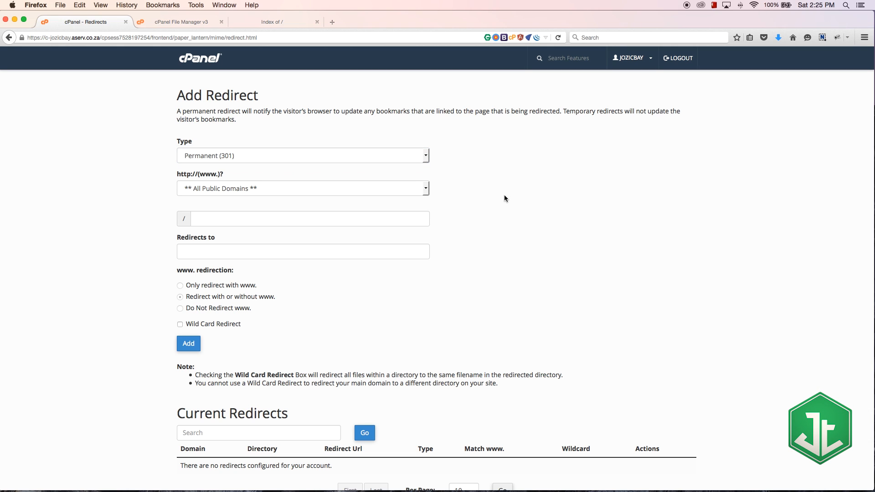
pyautogui.moveTo(298, 196)
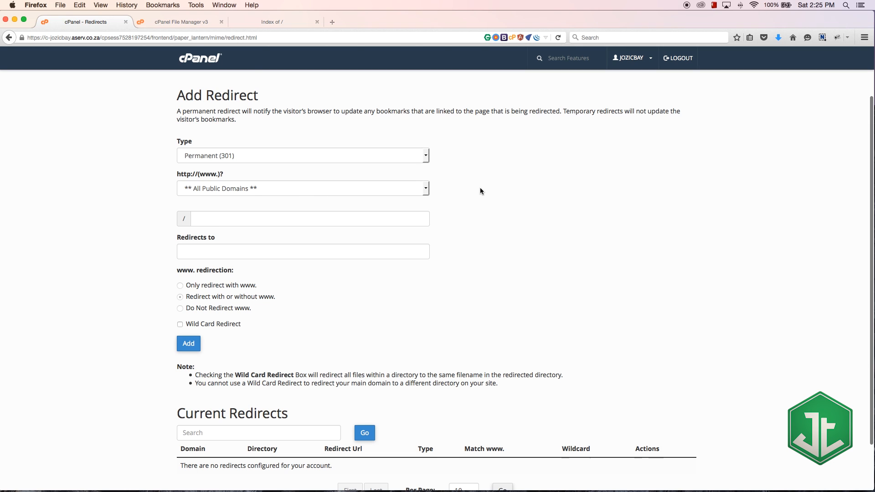
pyautogui.scroll(-3)
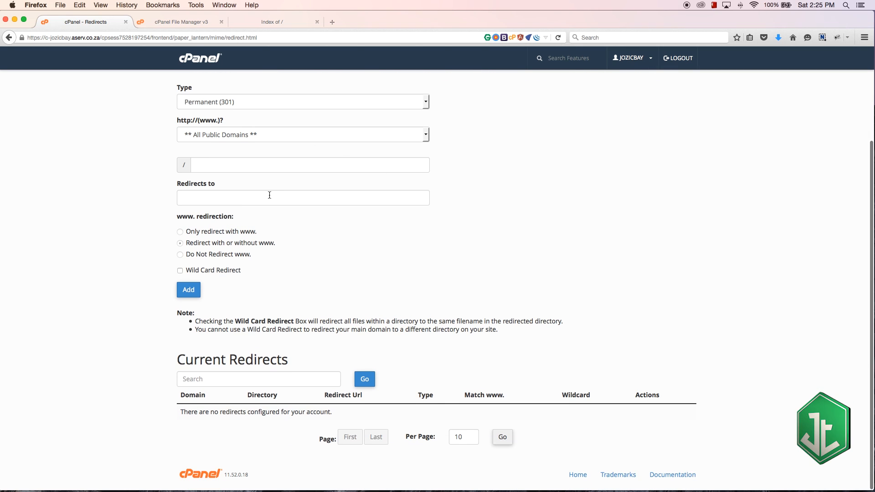
pyautogui.moveTo(281, 137)
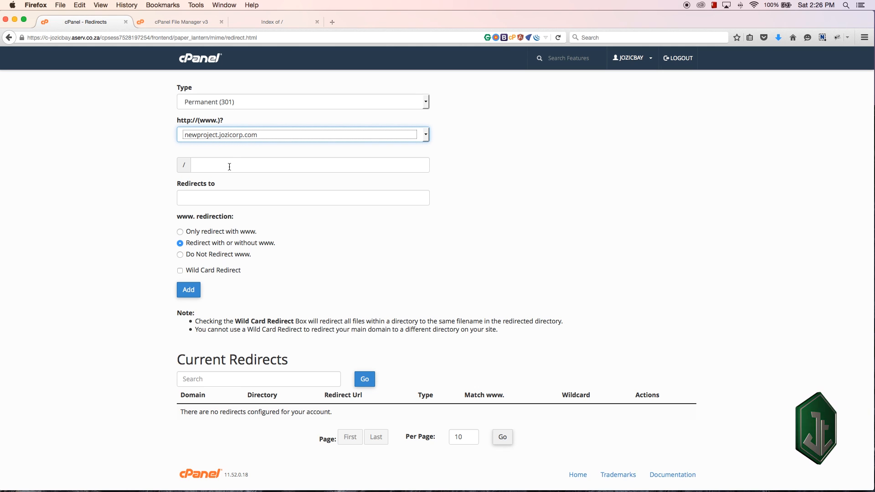
pyautogui.click(309, 165)
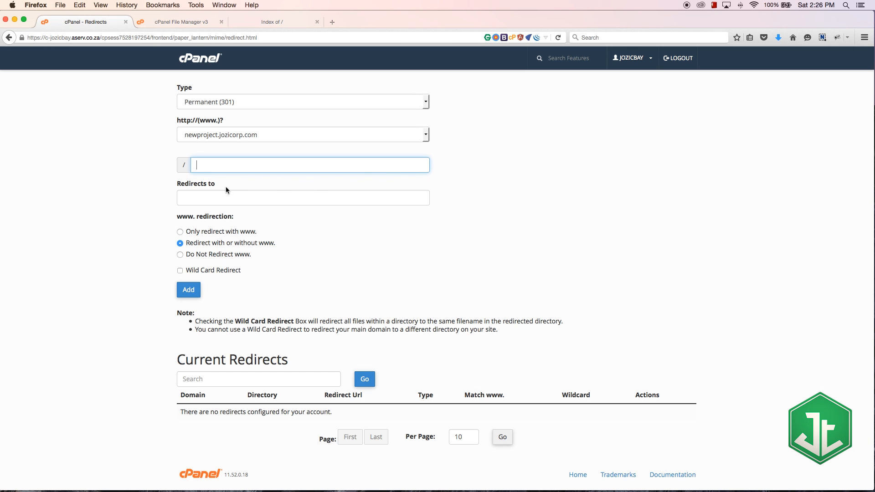
pyautogui.click(303, 197)
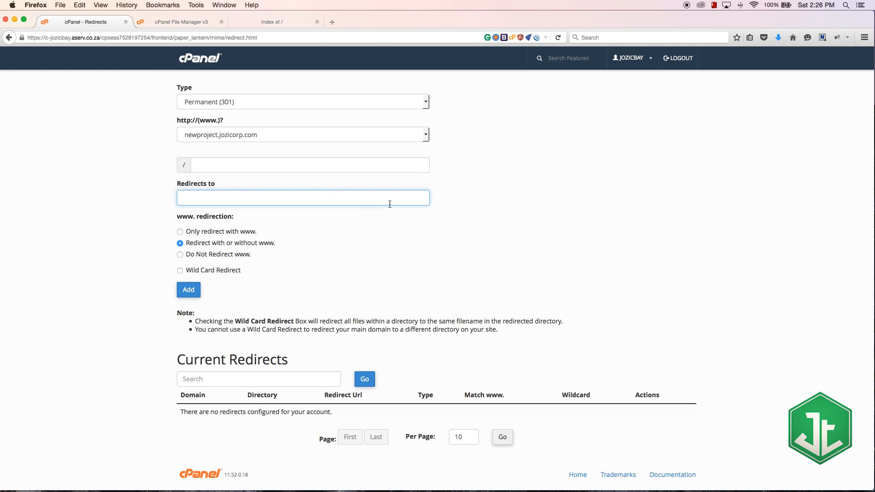
pyautogui.write('google.com')
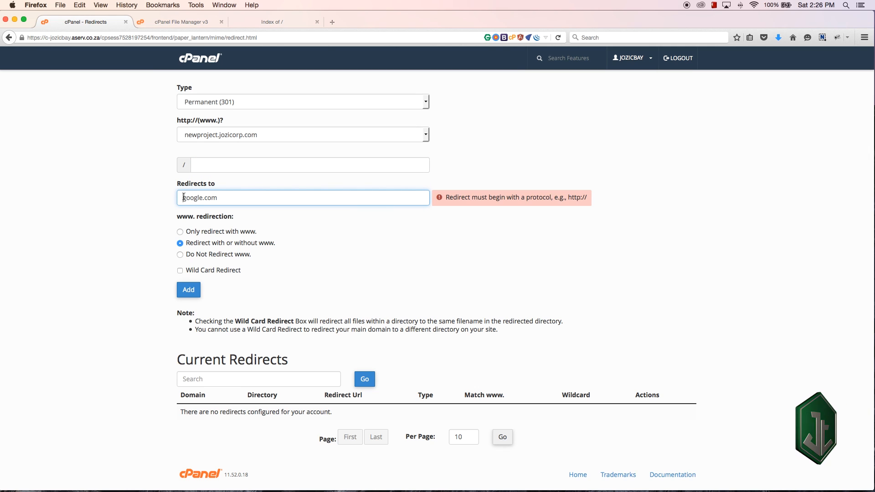
pyautogui.write('http://www.')
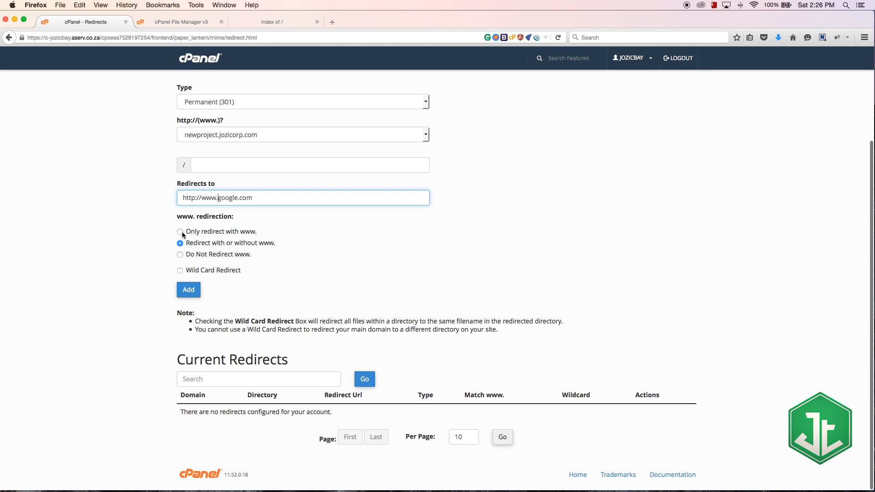
pyautogui.click(180, 231)
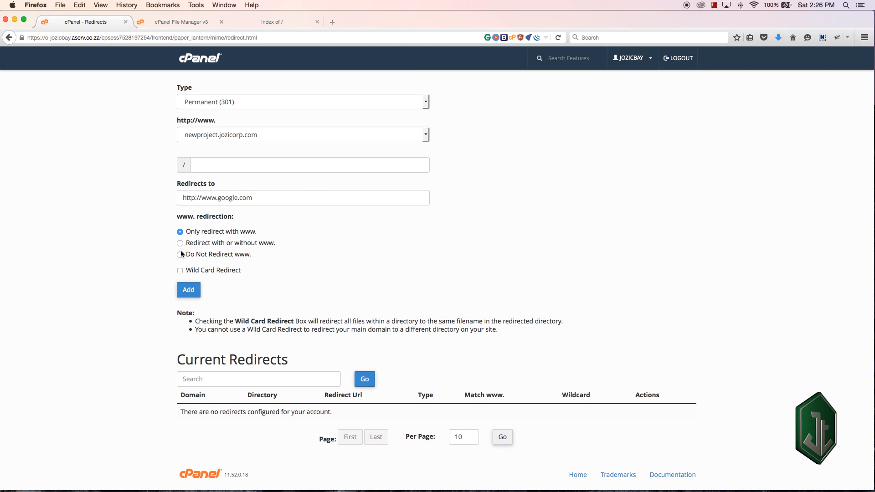
pyautogui.click(180, 242)
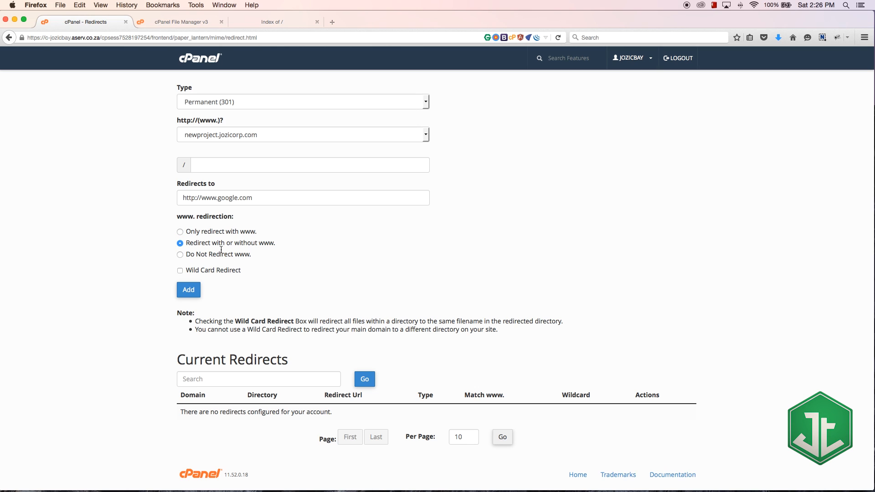
pyautogui.moveTo(179, 284)
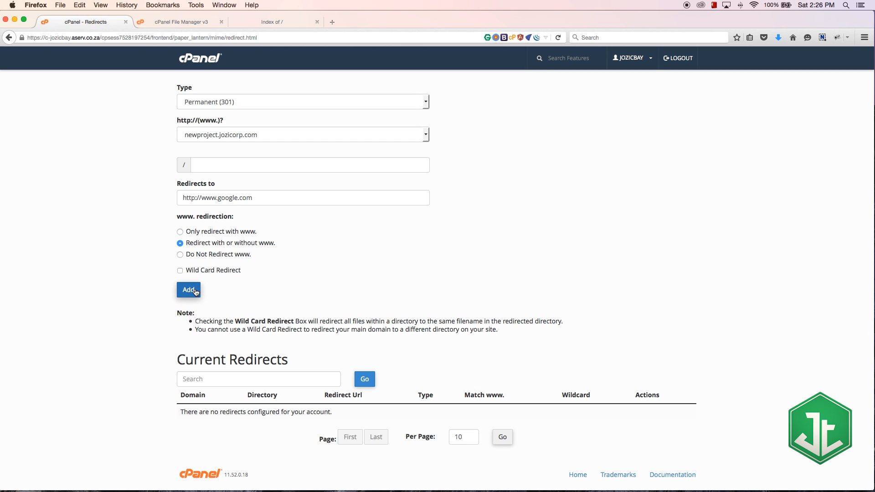
pyautogui.click(188, 289)
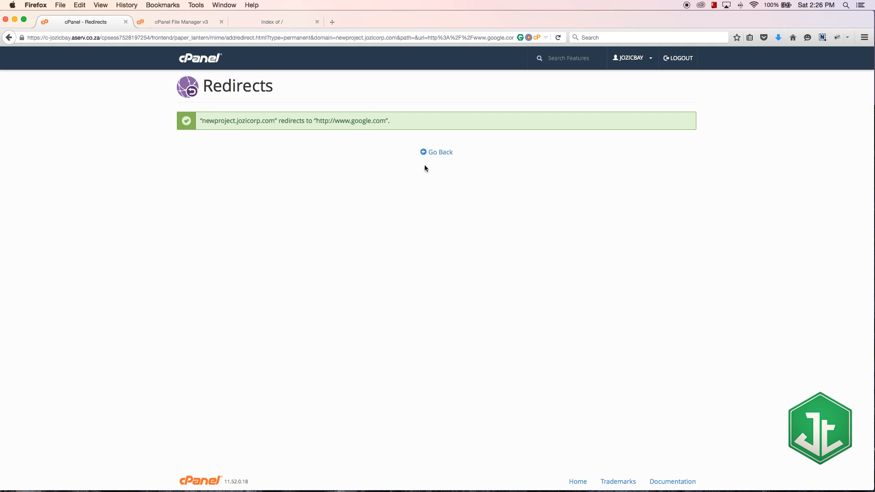
# Confirm the subdomain opens Google, then return to the cPanel Redirects tab.
pyautogui.click(440, 152)
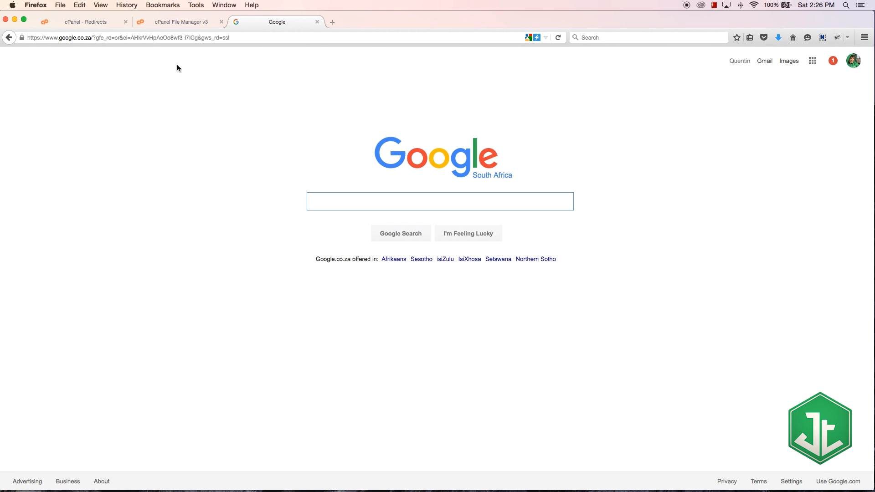
pyautogui.click(84, 22)
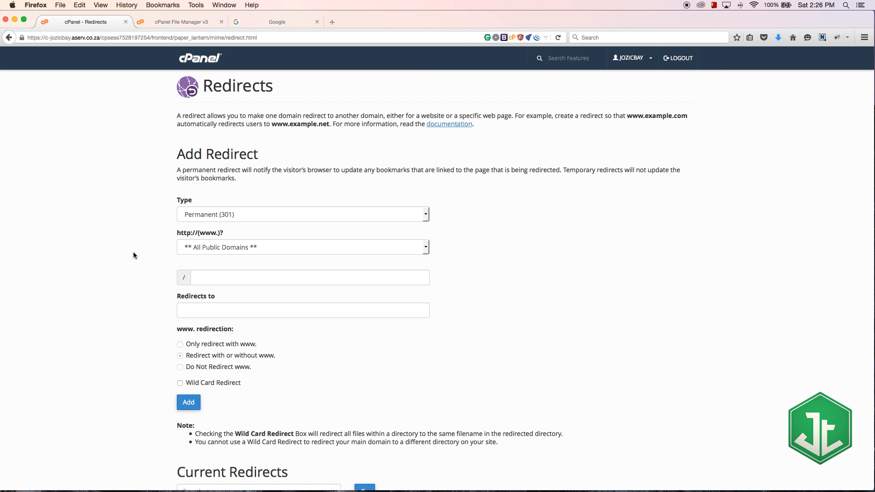
# Delete the newproject.jozicorp.com redirect to Google and return to Redirects.
pyautogui.scroll(-3)
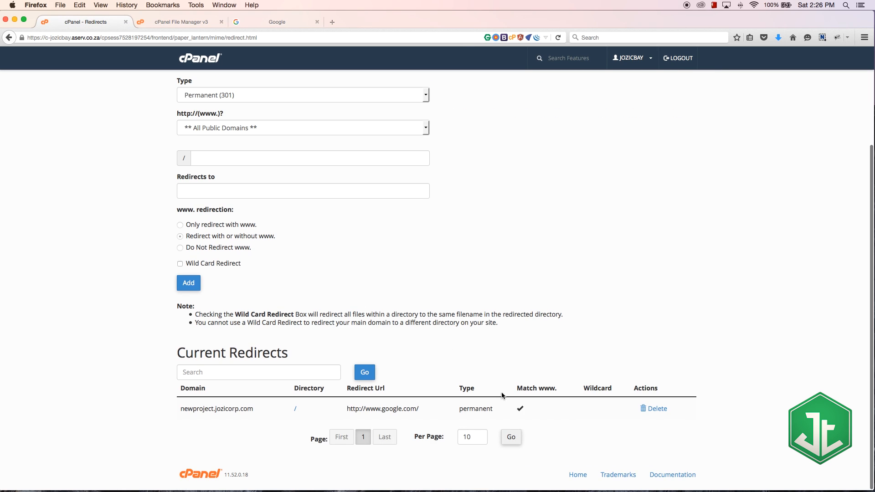
pyautogui.moveTo(174, 410)
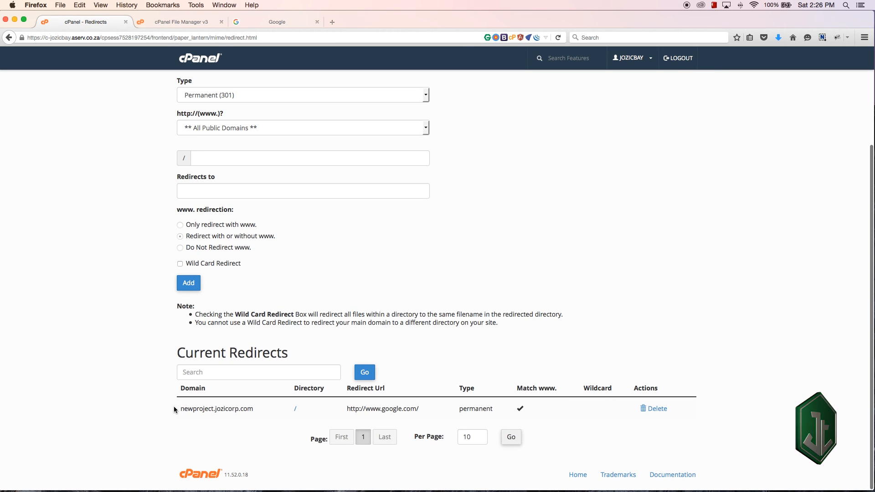
pyautogui.click(656, 408)
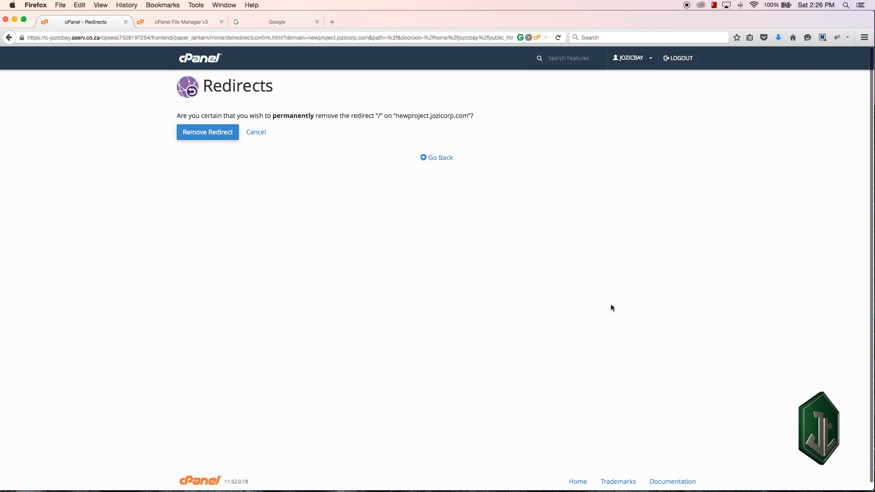
pyautogui.click(207, 132)
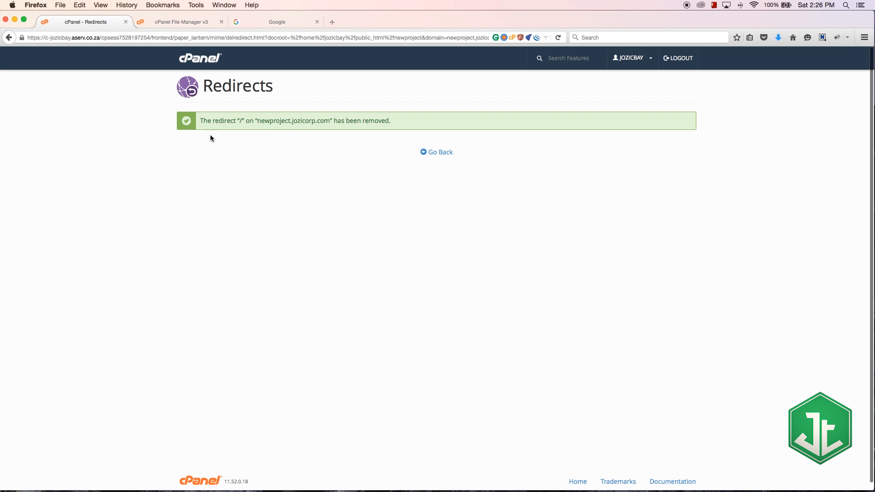
pyautogui.click(437, 152)
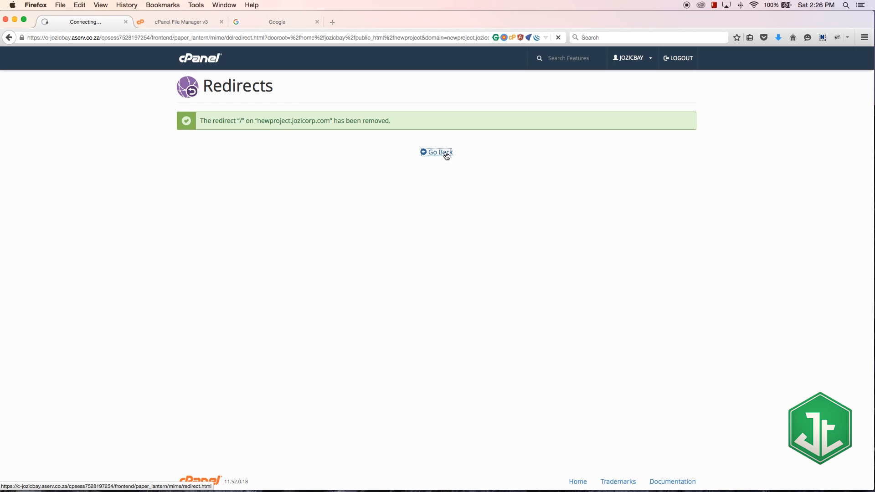
pyautogui.click(440, 152)
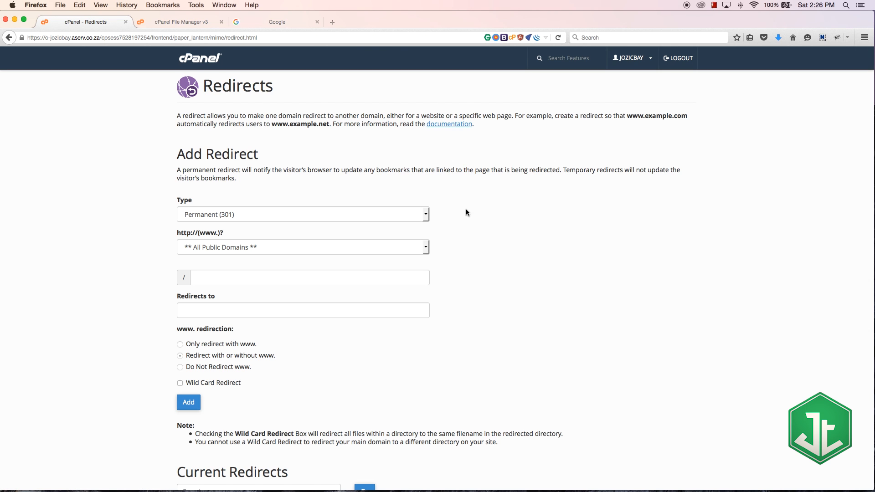